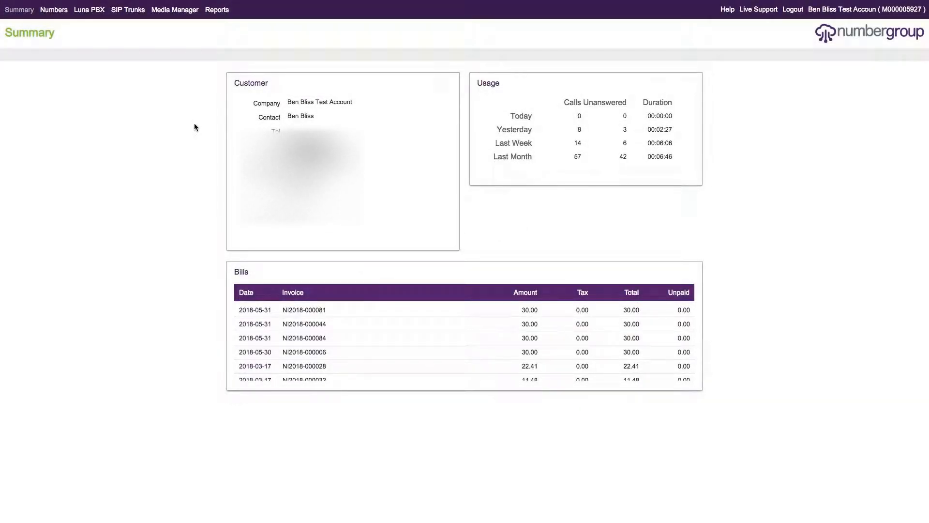
mouse_move(172, 76)
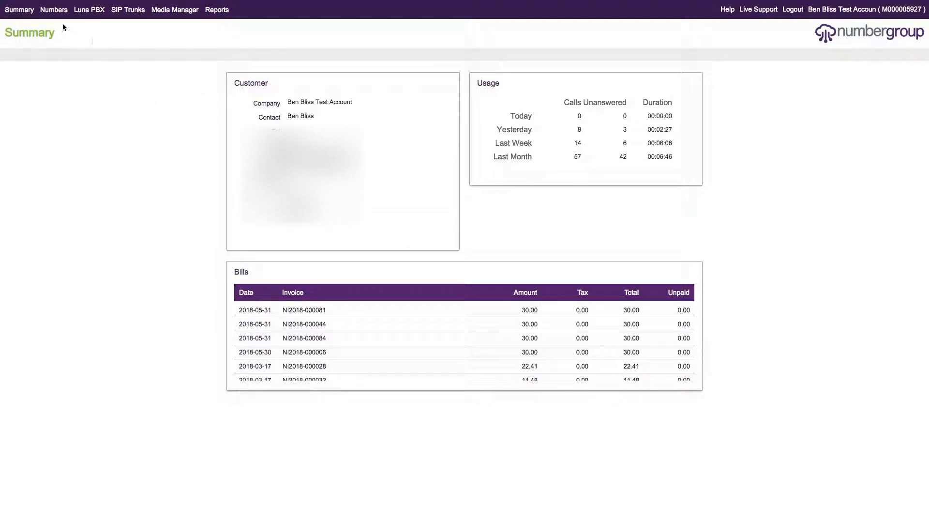
mouse_move(99, 51)
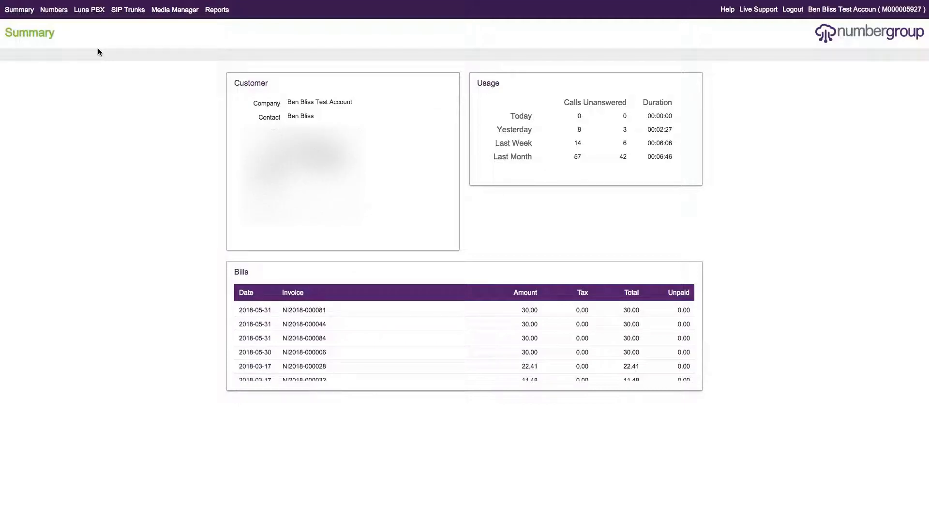
mouse_move(125, 67)
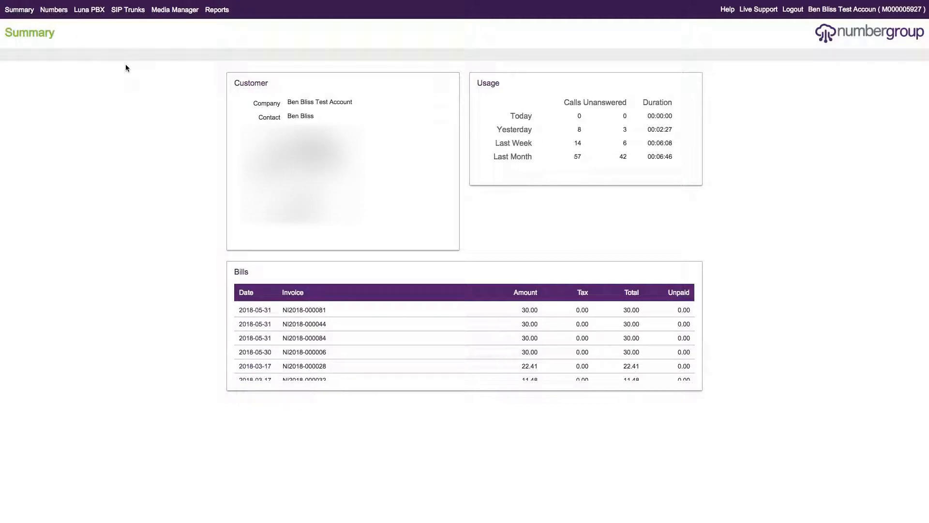
mouse_move(133, 96)
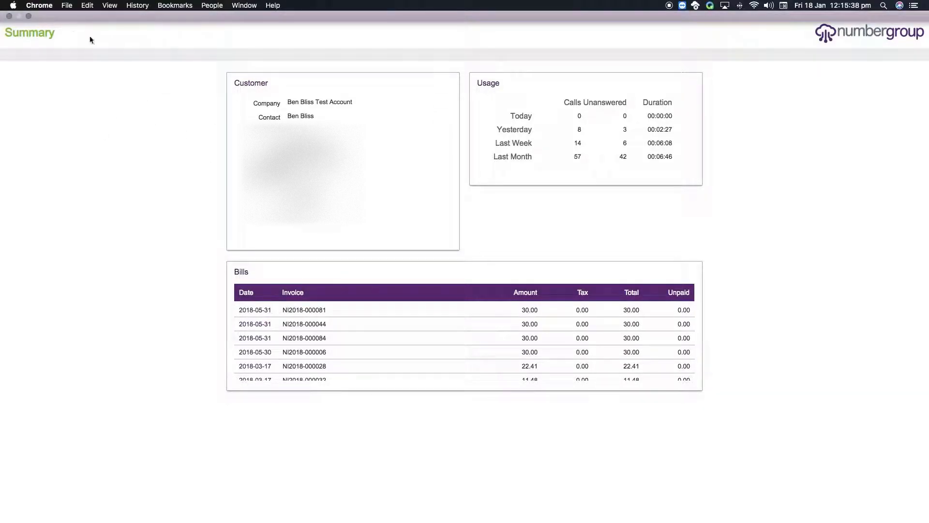
Step: Show the test account's My Numbers page from the Numbers menu
click(53, 10)
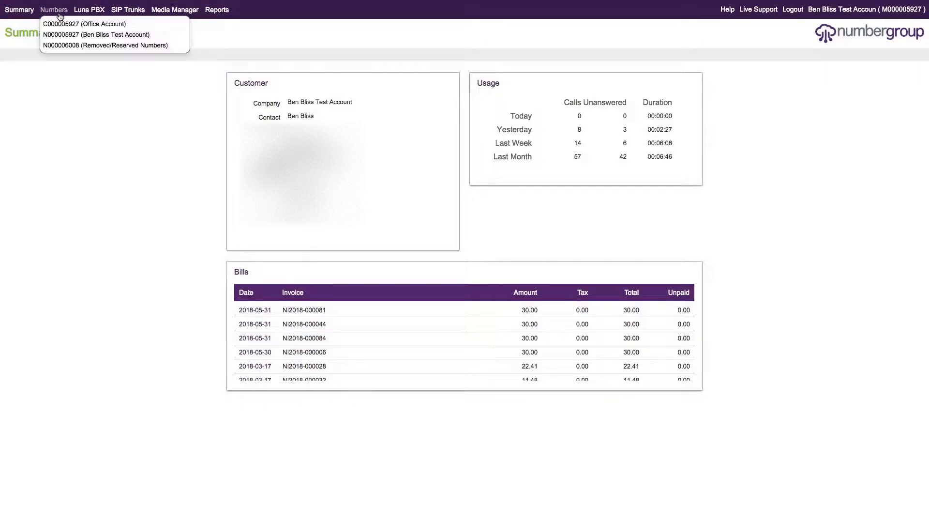
click(96, 35)
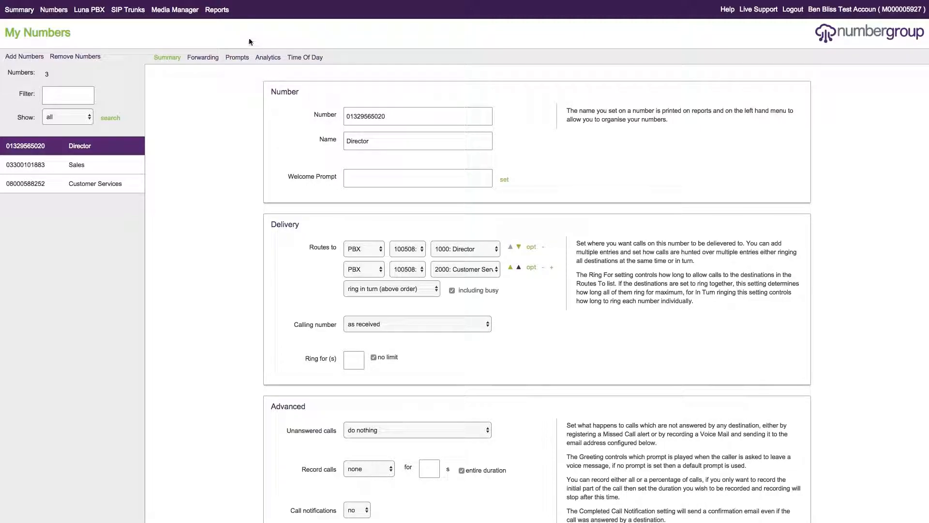
mouse_move(496, 221)
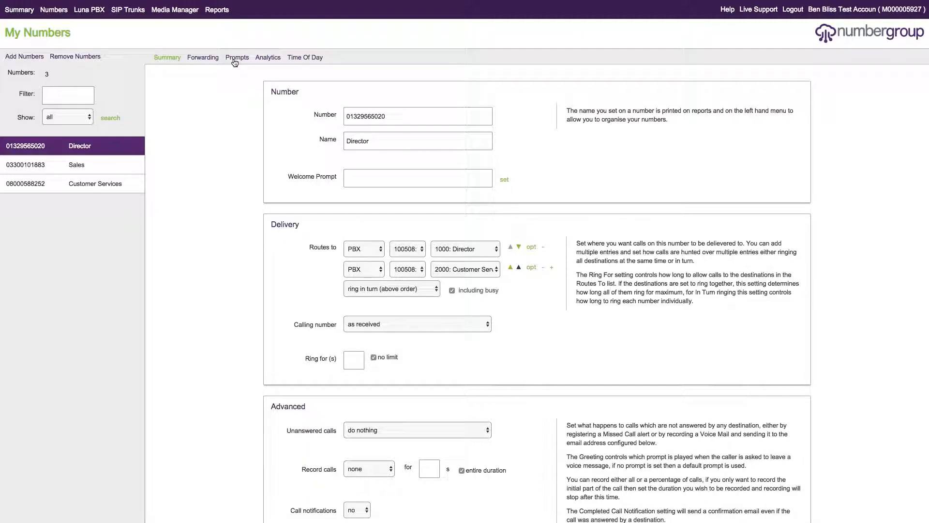
Step: View the Director number's Advanced Prompts with empty Pre connect, Ringing and Whisper fields
click(236, 57)
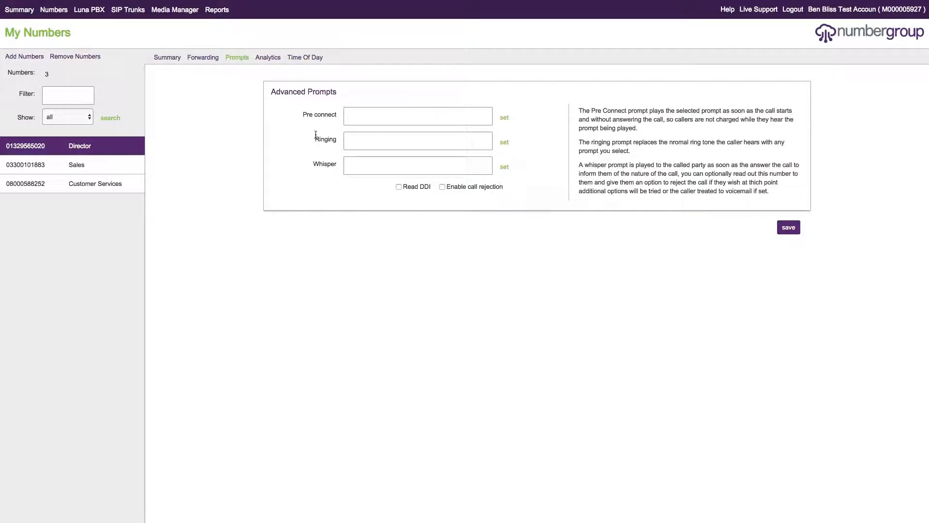
mouse_move(663, 154)
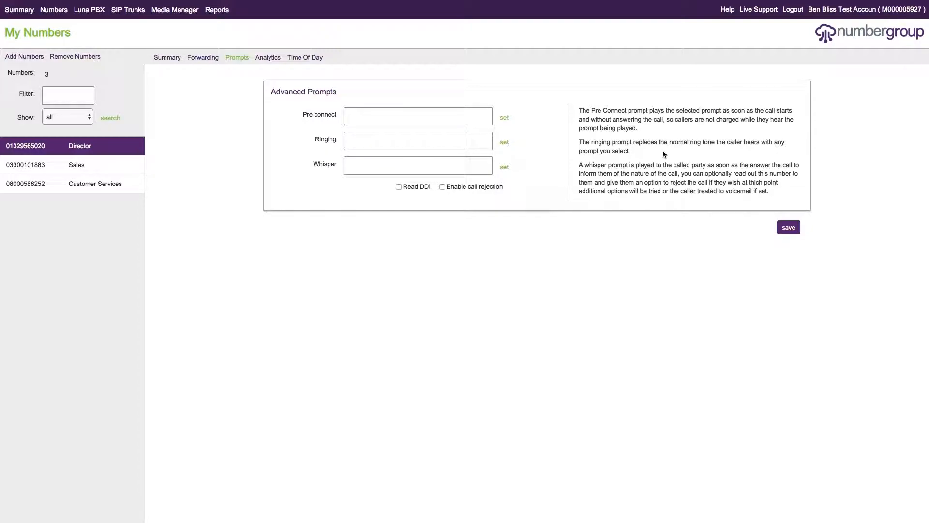
click(417, 165)
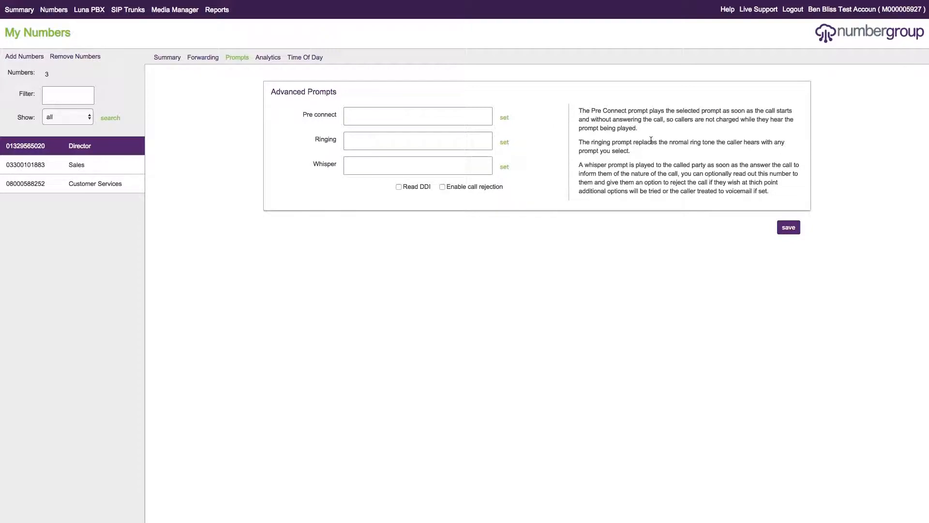
mouse_move(639, 154)
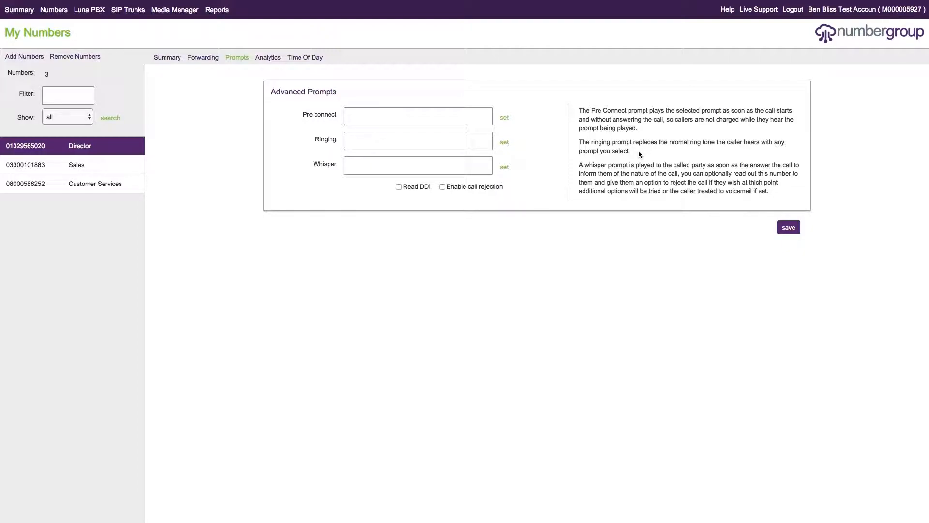
mouse_move(646, 110)
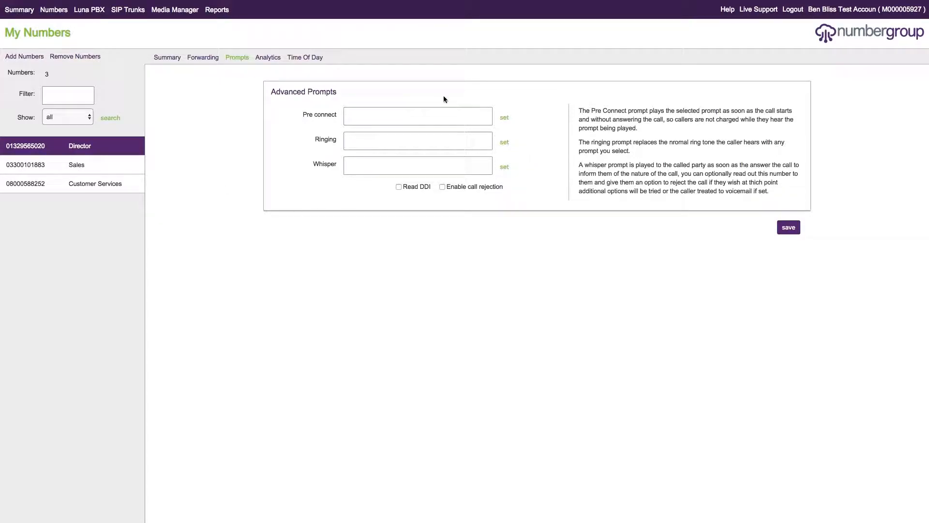
mouse_move(229, 68)
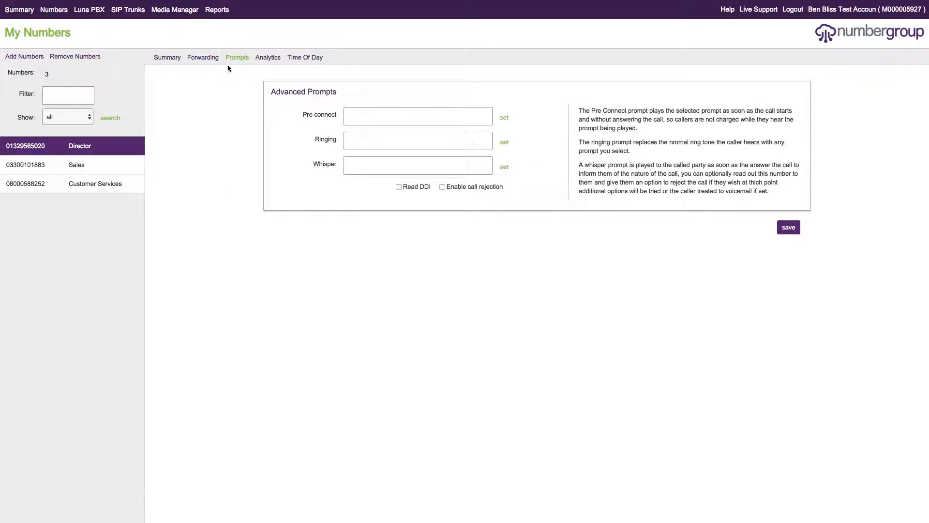
Step: Return to the Director number's Forwarding settings, briefly revisiting Prompts on the way
click(203, 57)
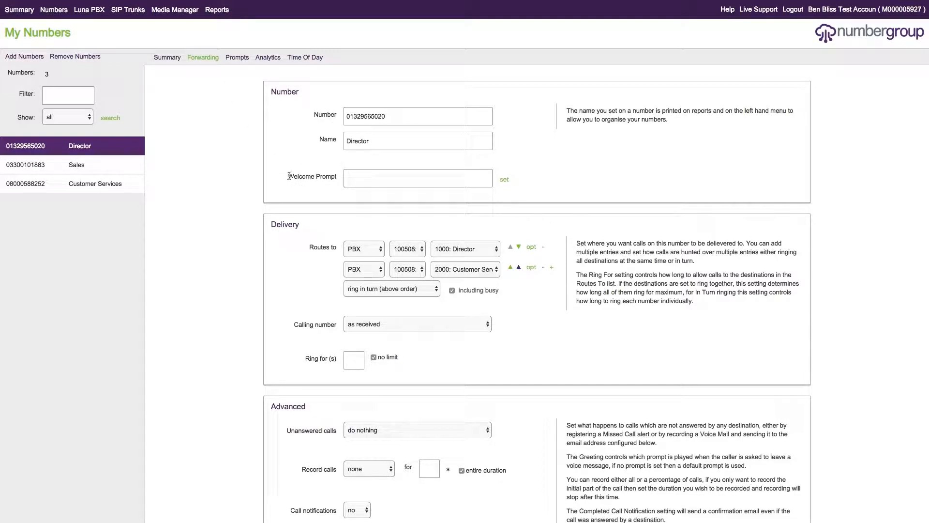
mouse_move(674, 126)
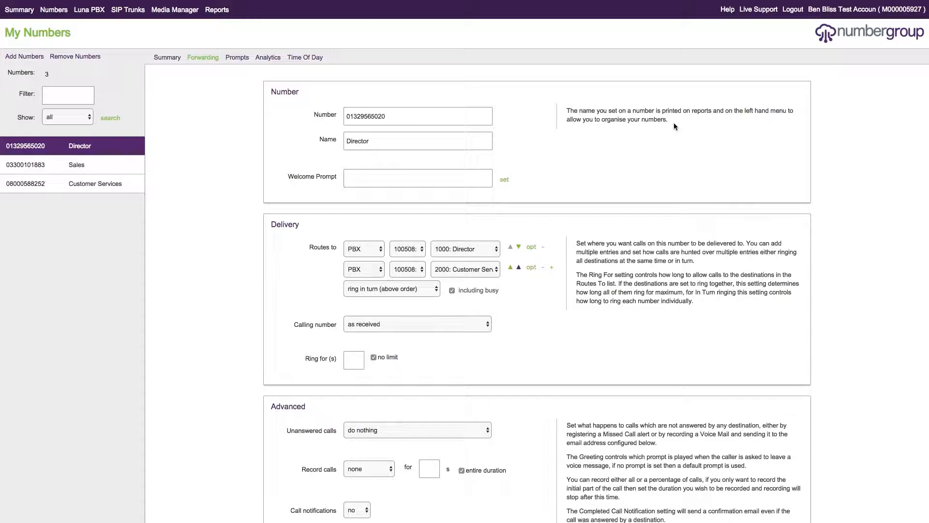
mouse_move(706, 174)
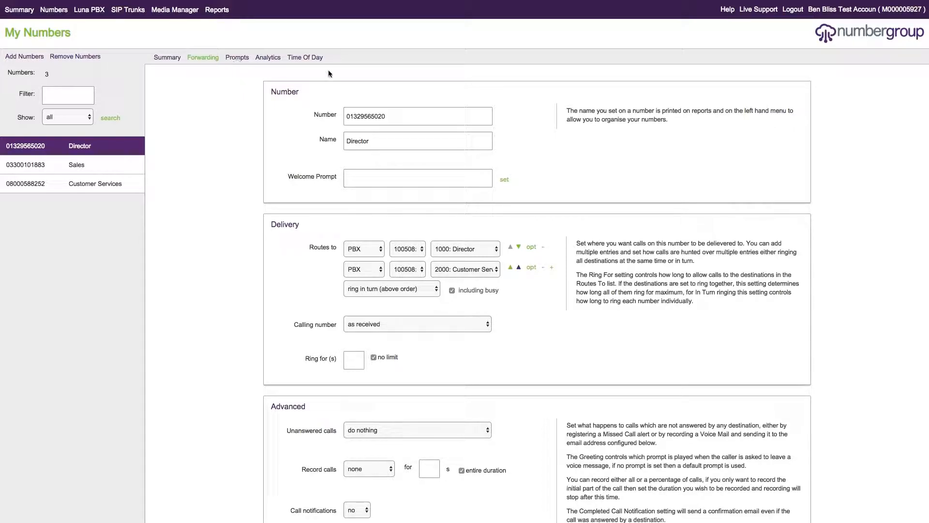
mouse_move(556, 168)
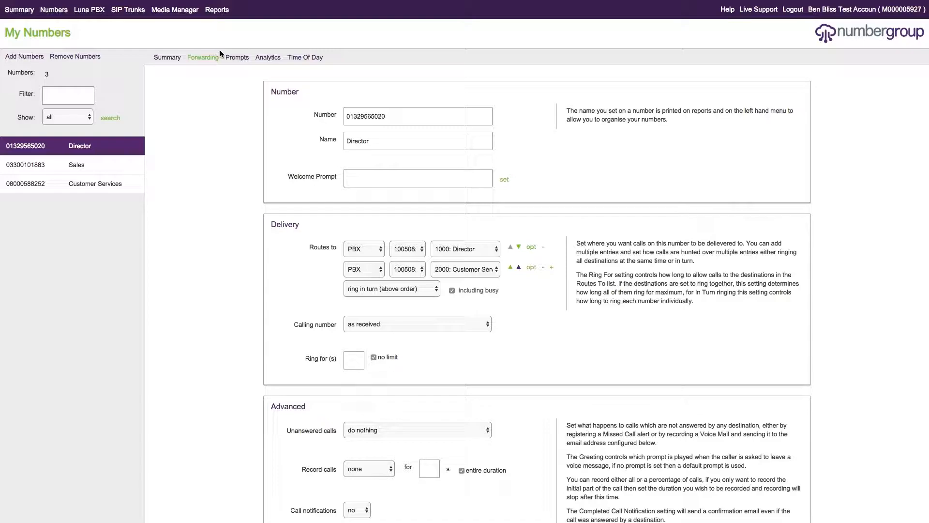
click(236, 57)
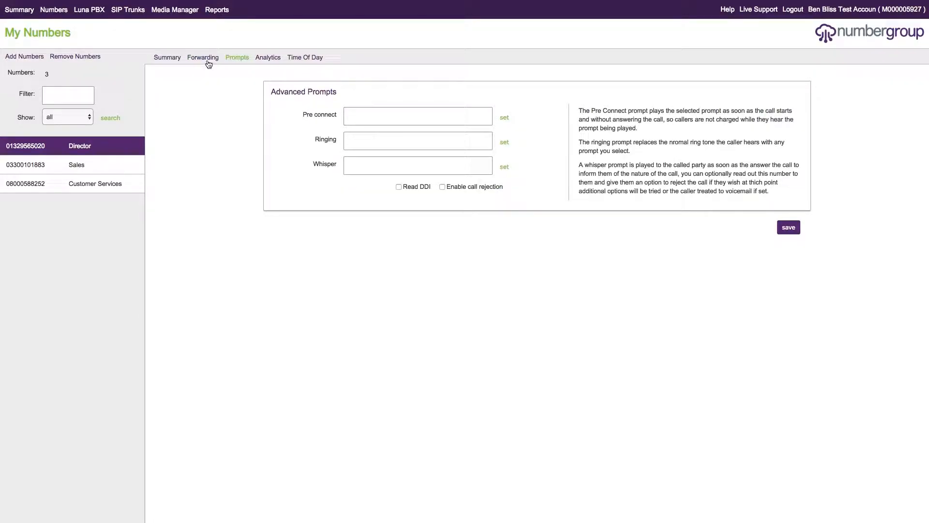
click(202, 57)
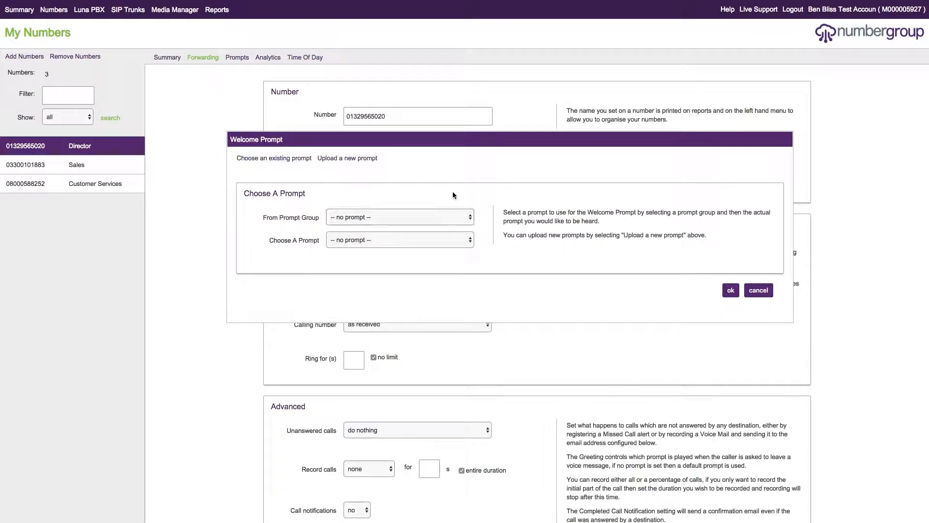
Step: Pick the Call Failure Annoucements (Old) group and switch to uploading a new prompt
click(399, 217)
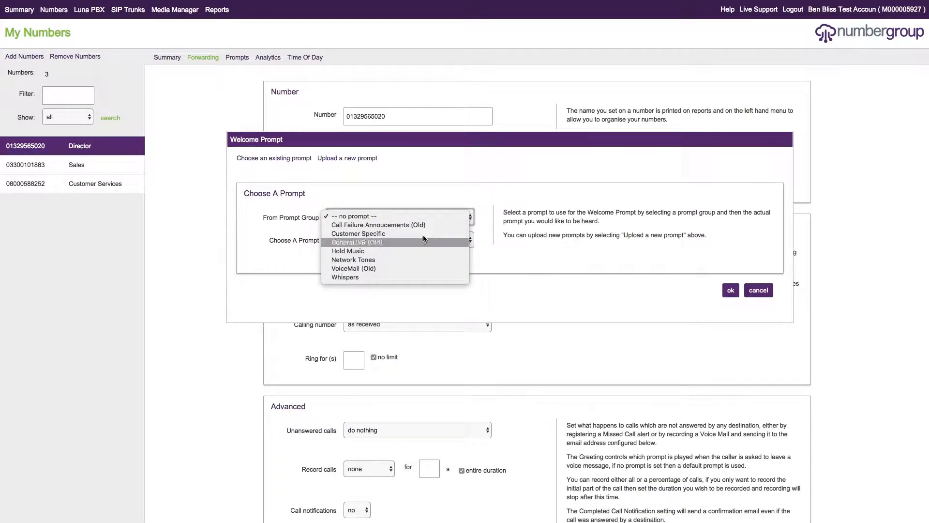
click(352, 215)
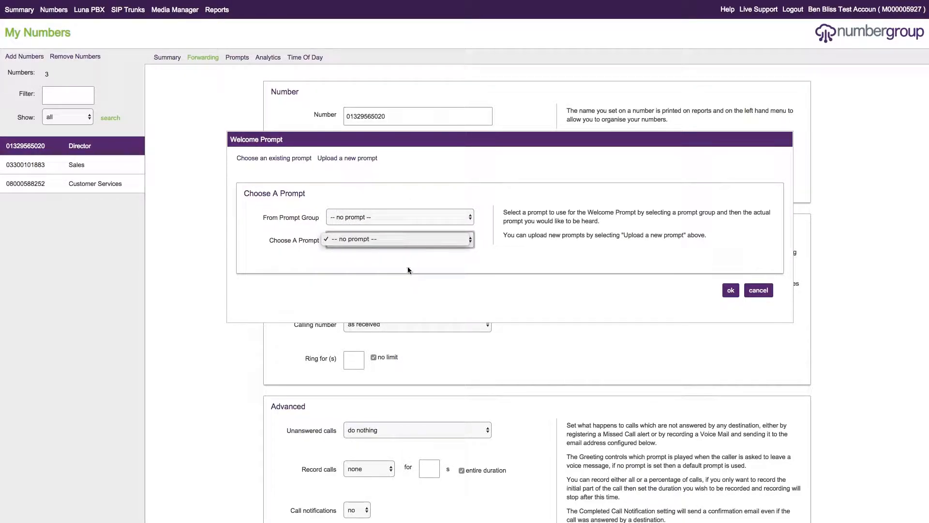
click(398, 216)
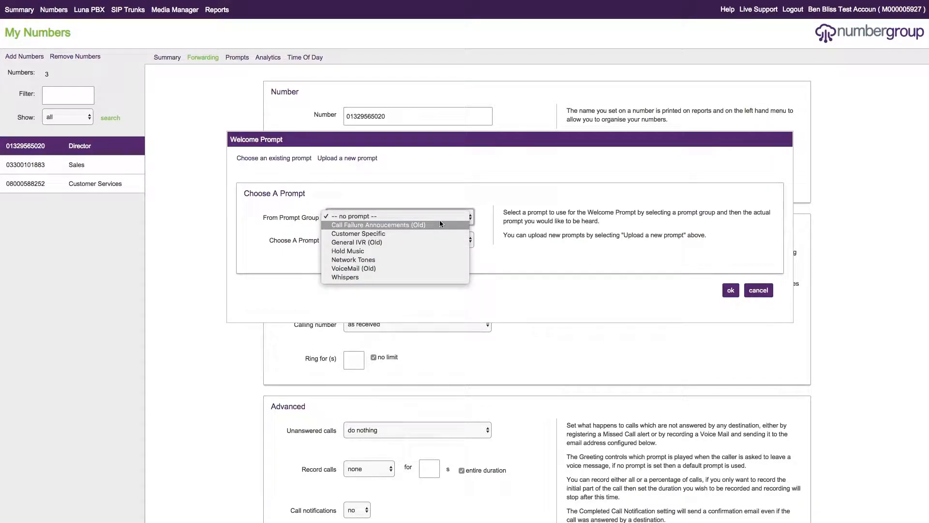
click(379, 225)
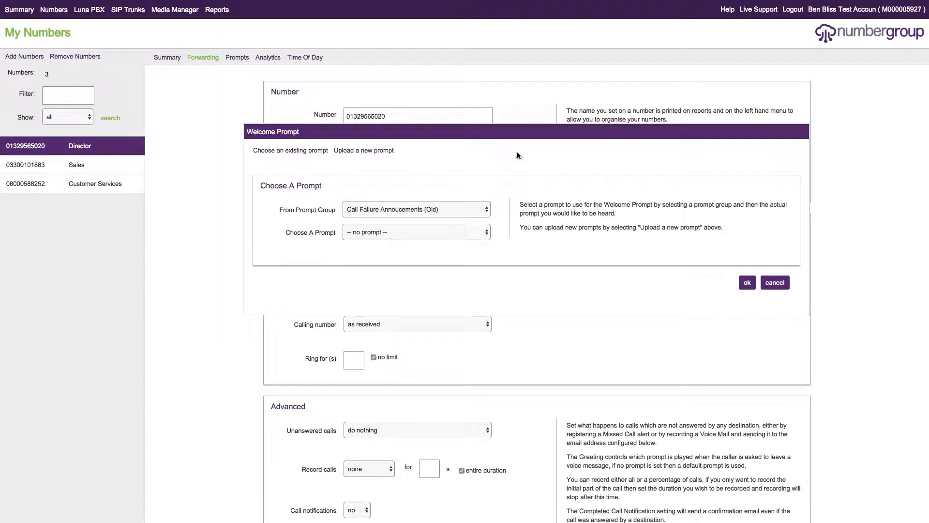
click(363, 149)
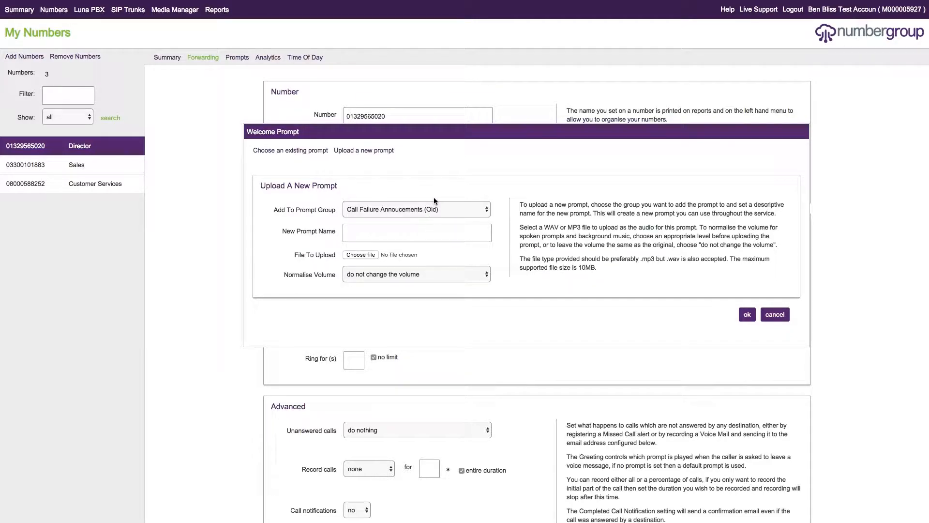
Step: Target the Customer Specific group, name the prompt 'New prompt' and keep volume unchanged
click(416, 209)
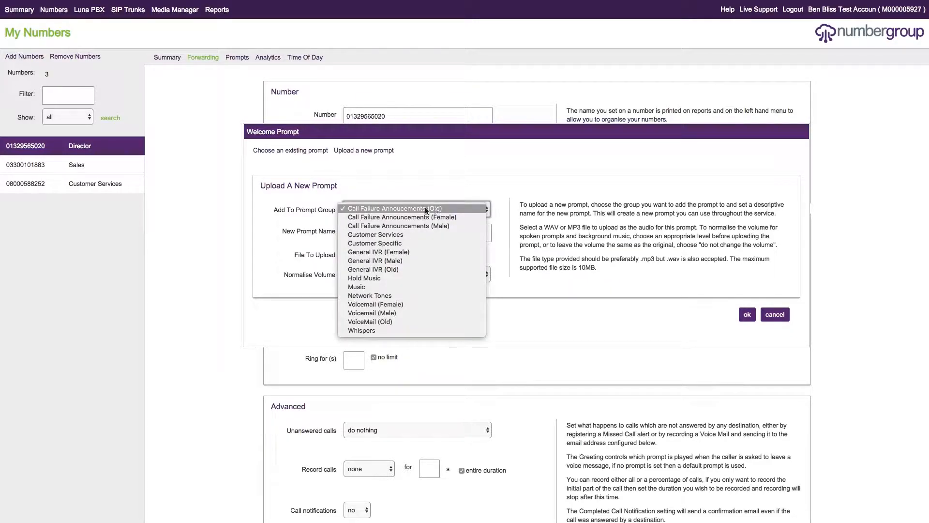
mouse_move(400, 217)
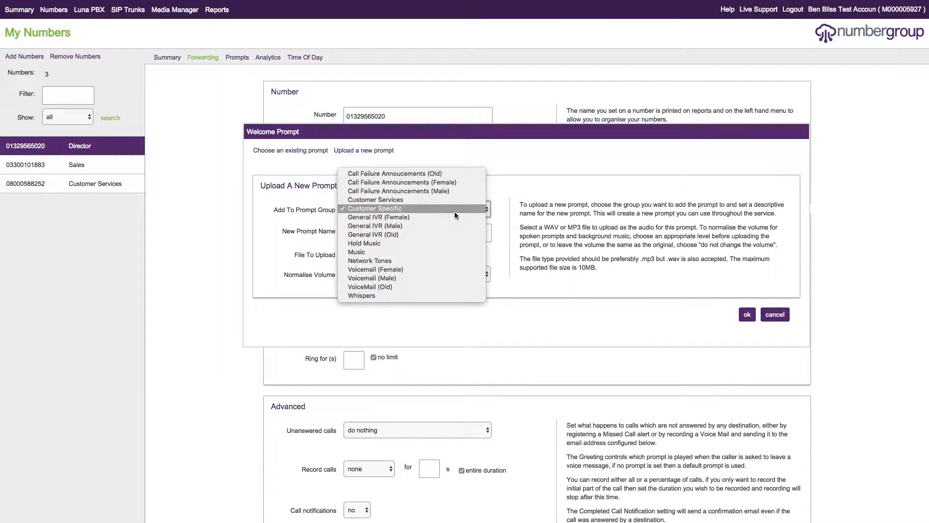
click(373, 208)
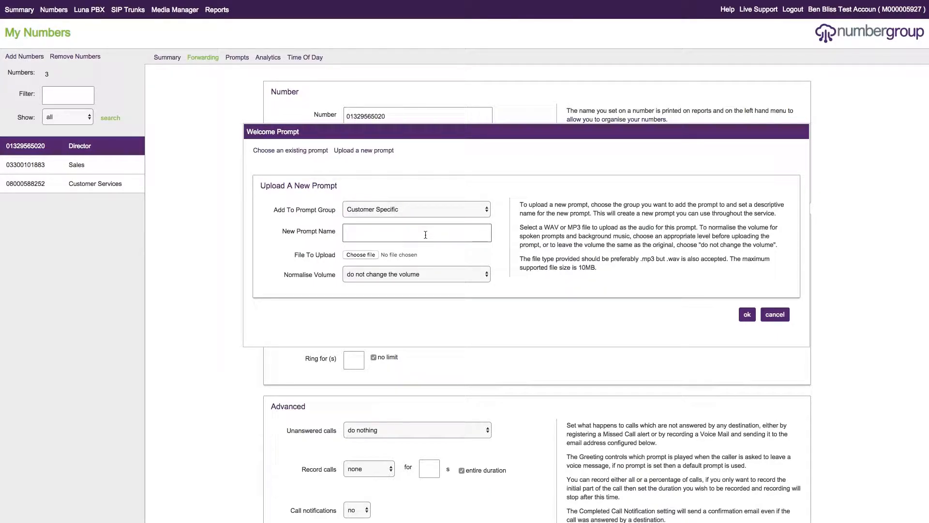
text(New prompt)
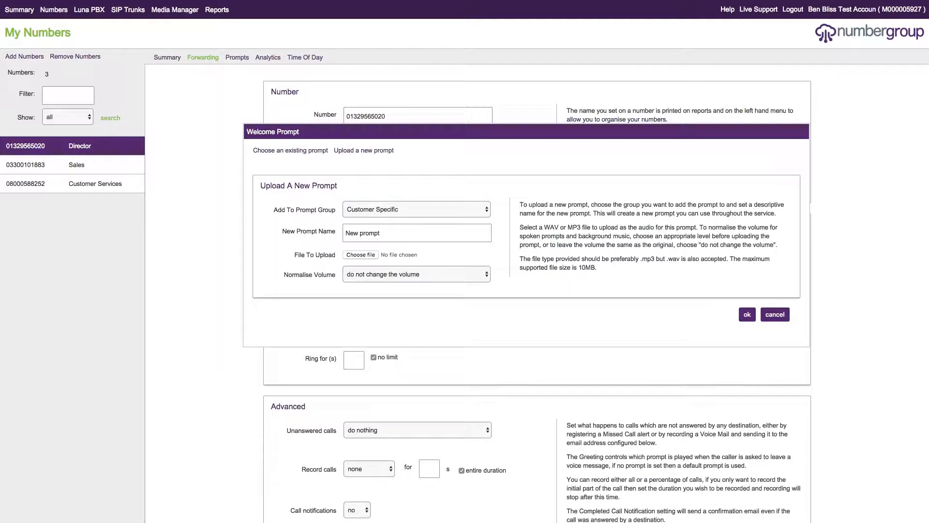
click(416, 274)
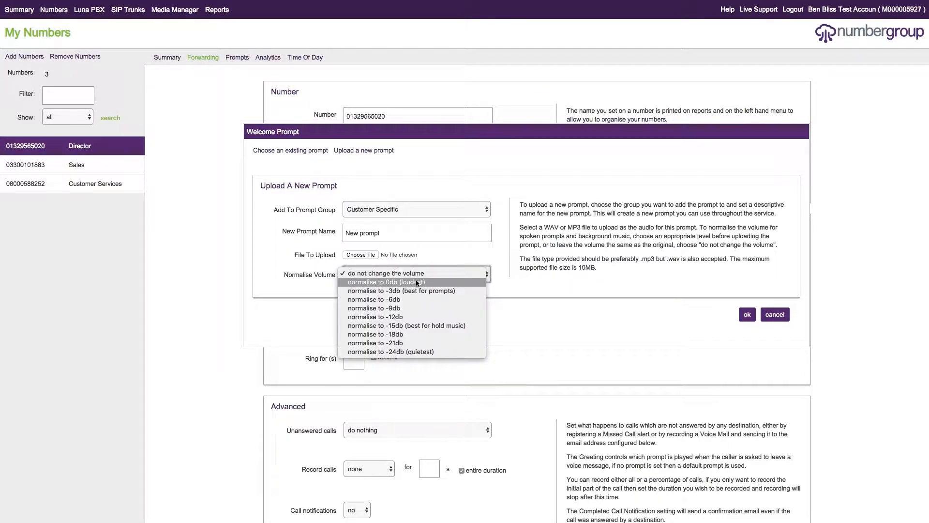
mouse_move(401, 290)
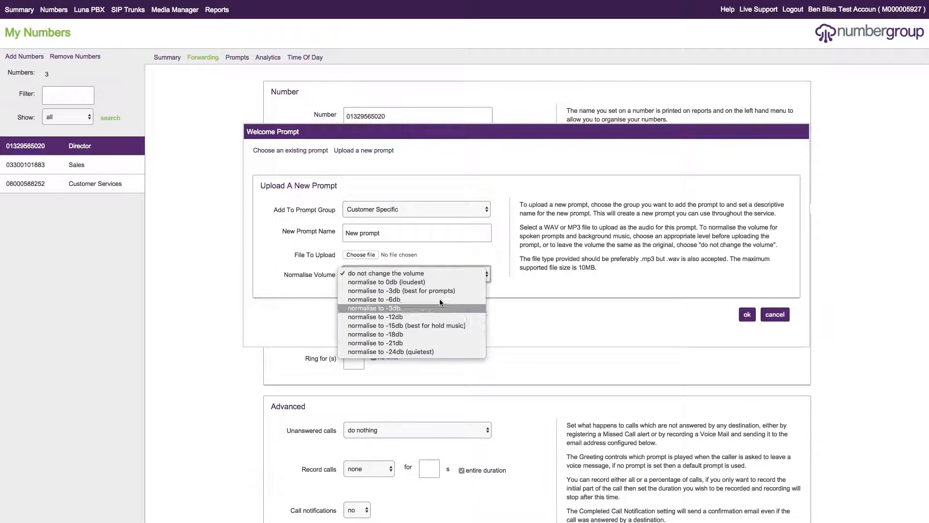
click(386, 273)
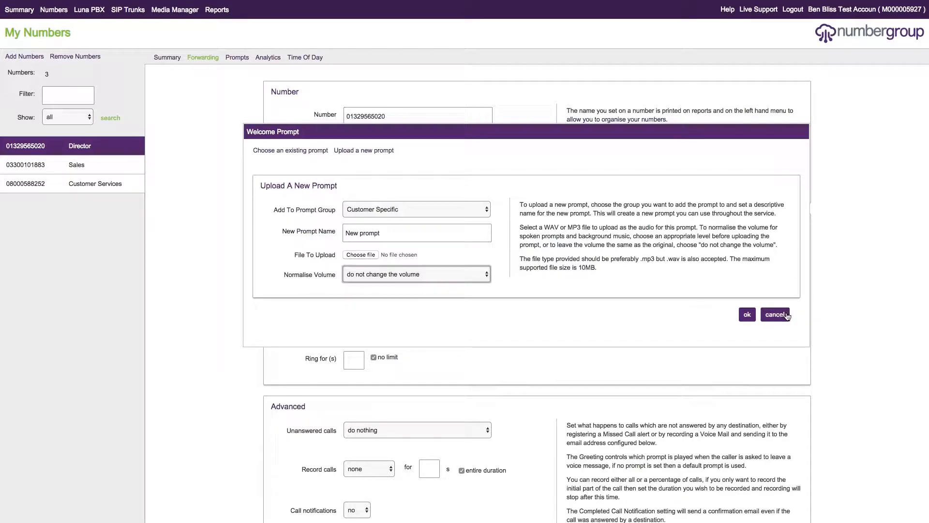
Step: Abandon the upload, reopen the Welcome Prompt chooser, glance at groups and close it
click(775, 314)
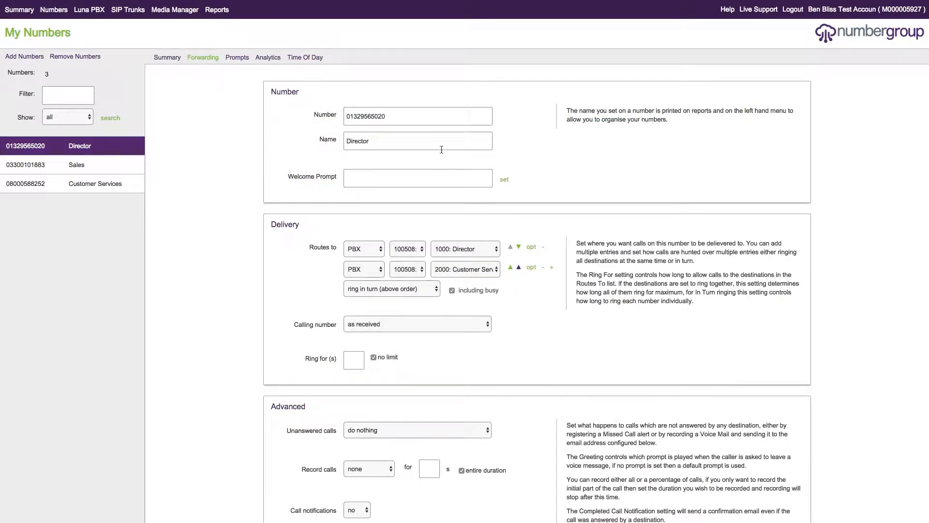
click(503, 180)
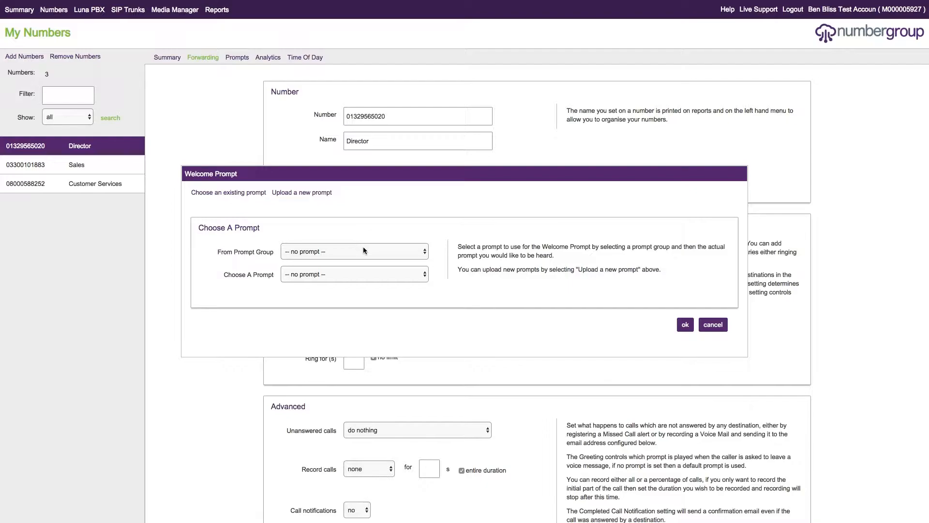
click(354, 250)
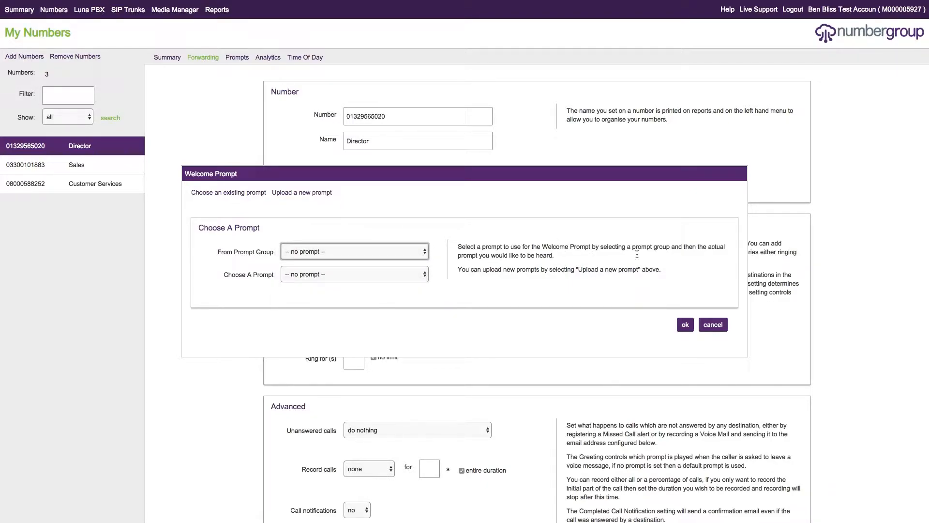
click(712, 324)
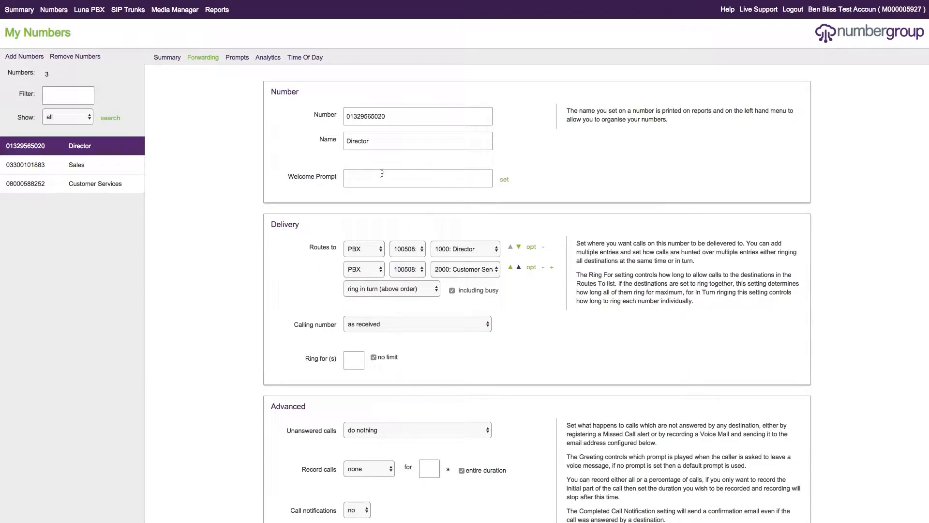
Step: Reopen the Welcome Prompt dialog twice more and cancel each time without choosing a prompt
click(503, 179)
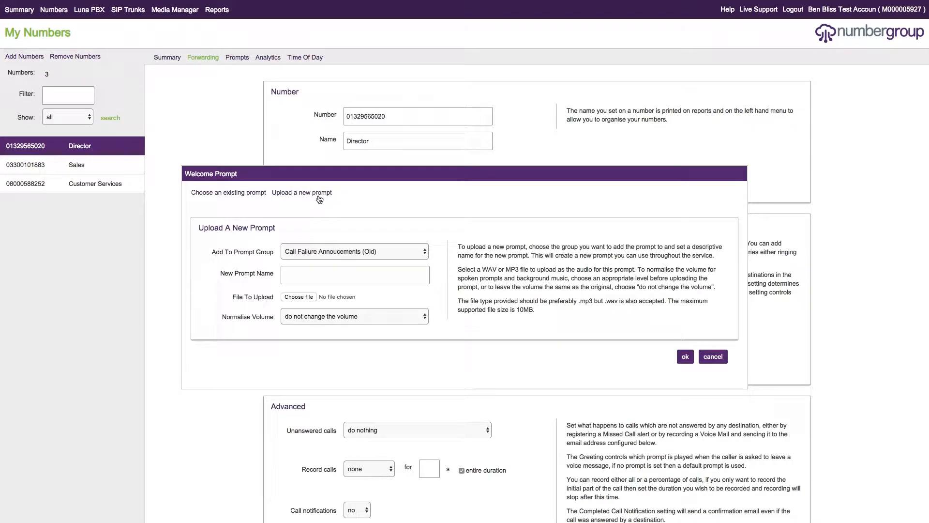
click(712, 356)
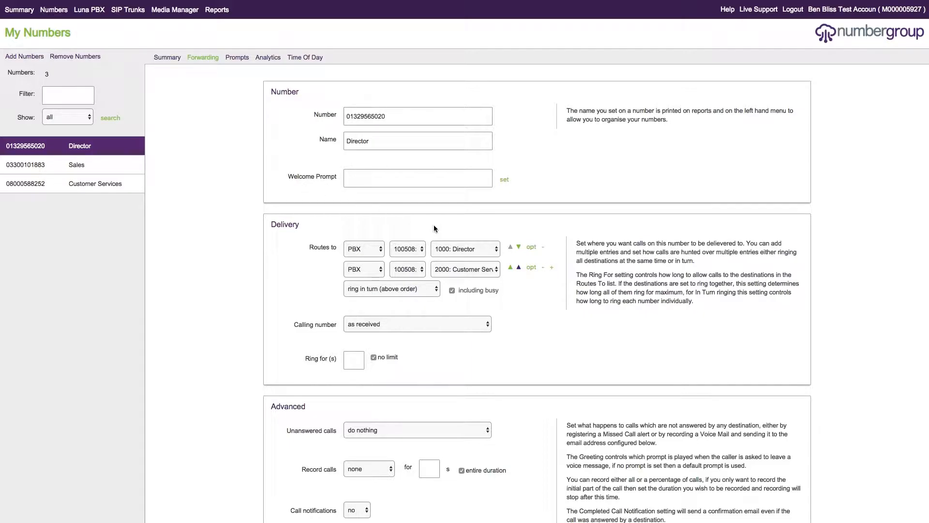
click(504, 179)
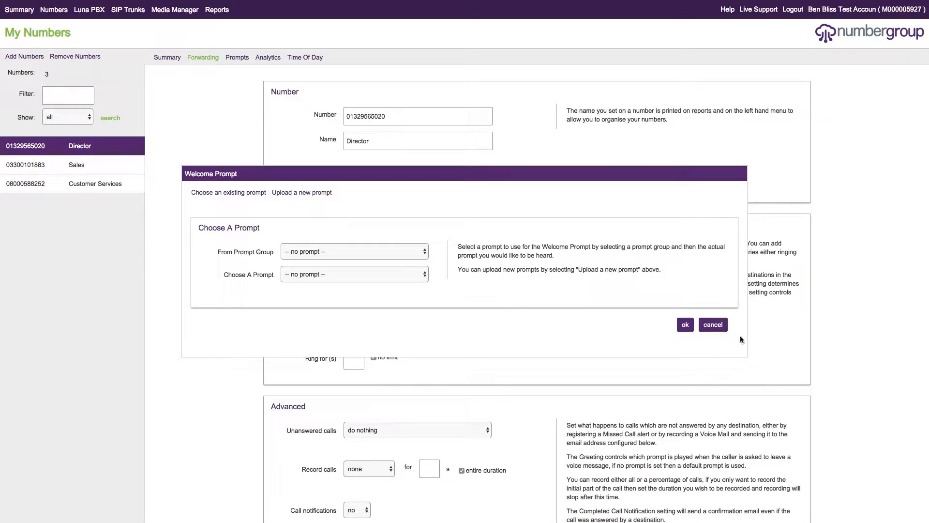
click(712, 325)
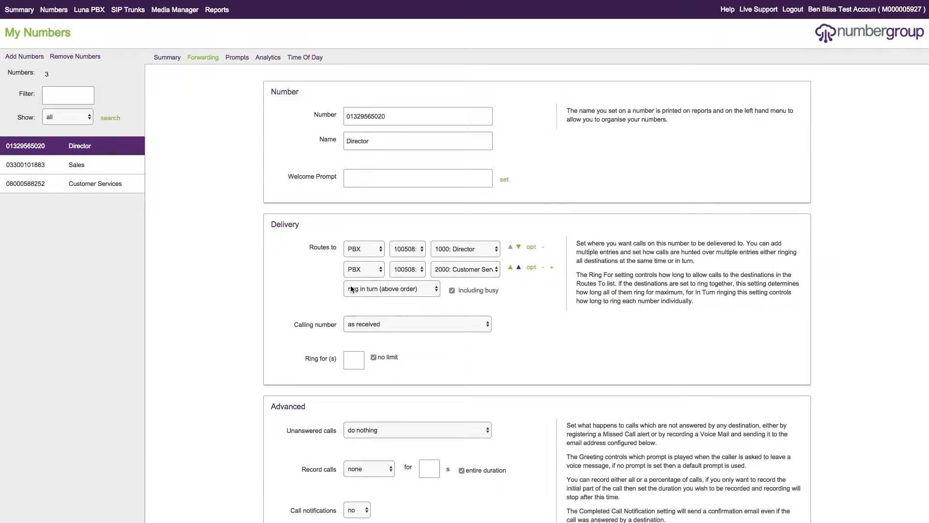
click(360, 248)
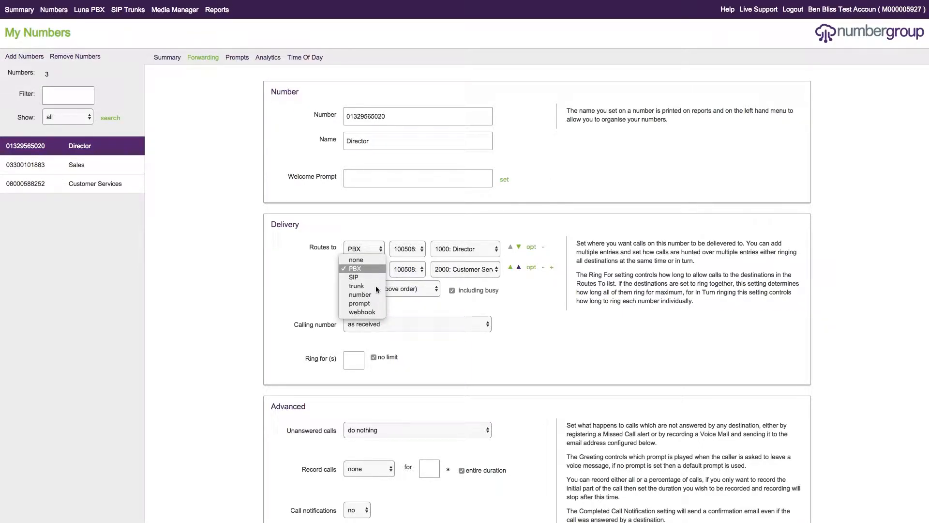
click(355, 268)
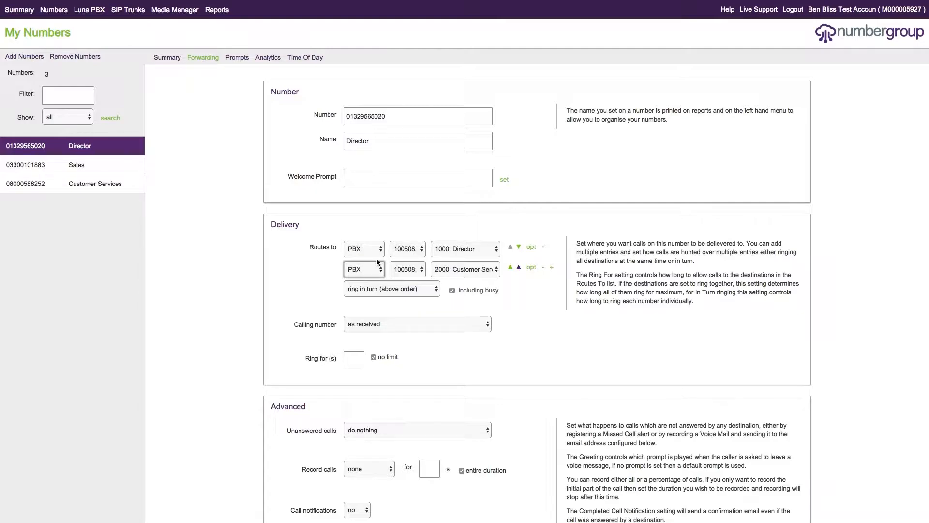
click(361, 268)
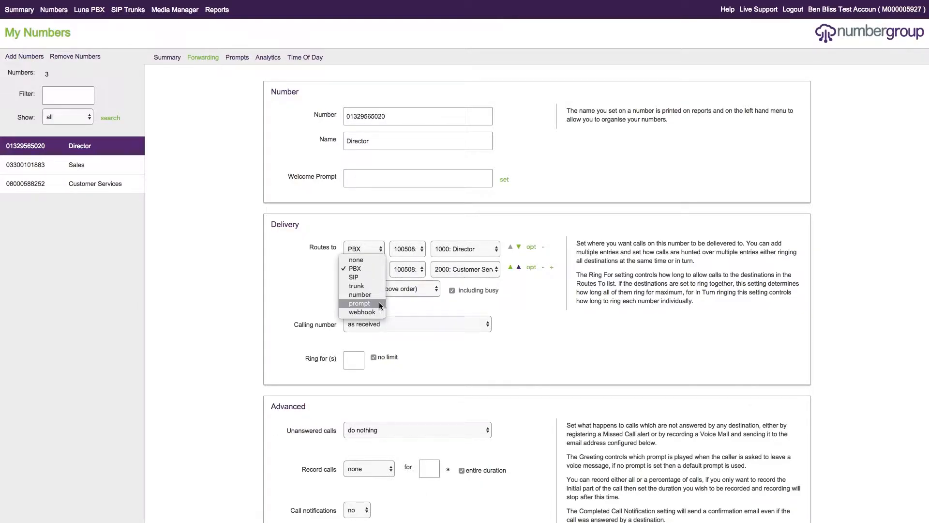
click(358, 303)
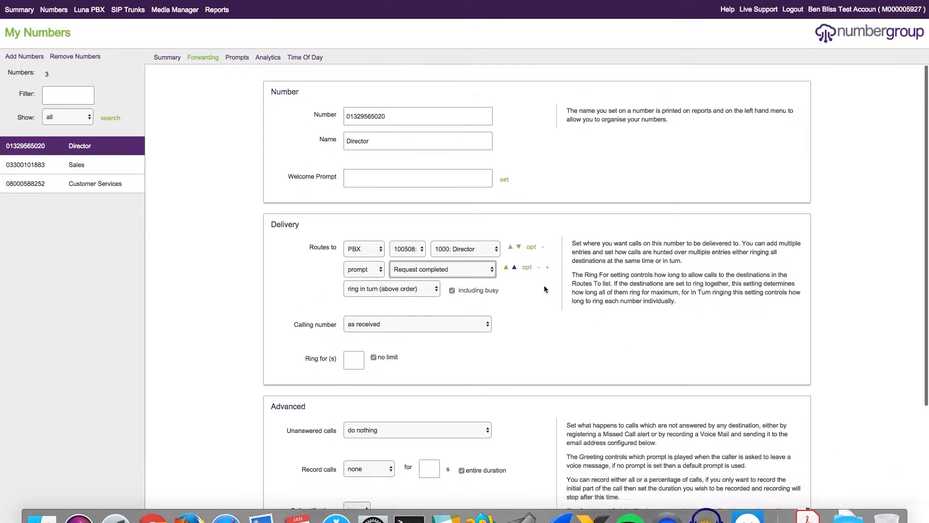
scroll(down, 3)
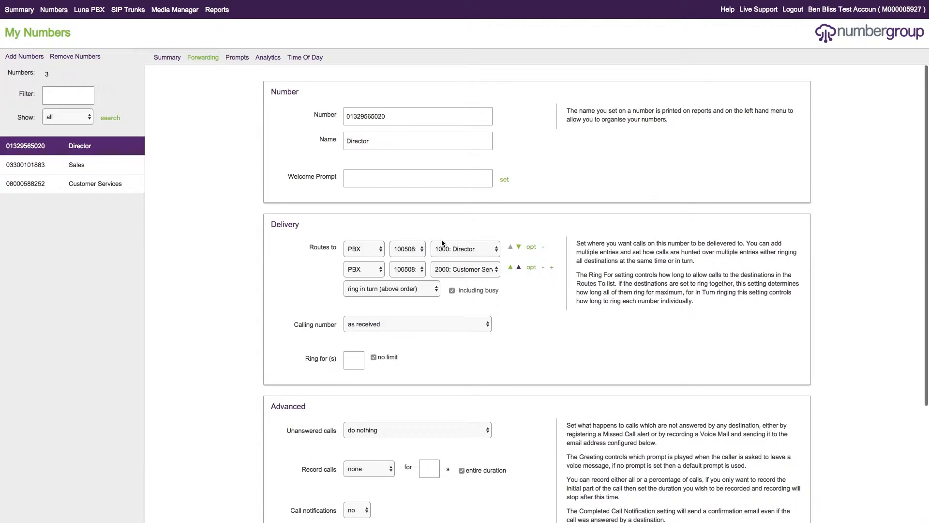
mouse_move(286, 102)
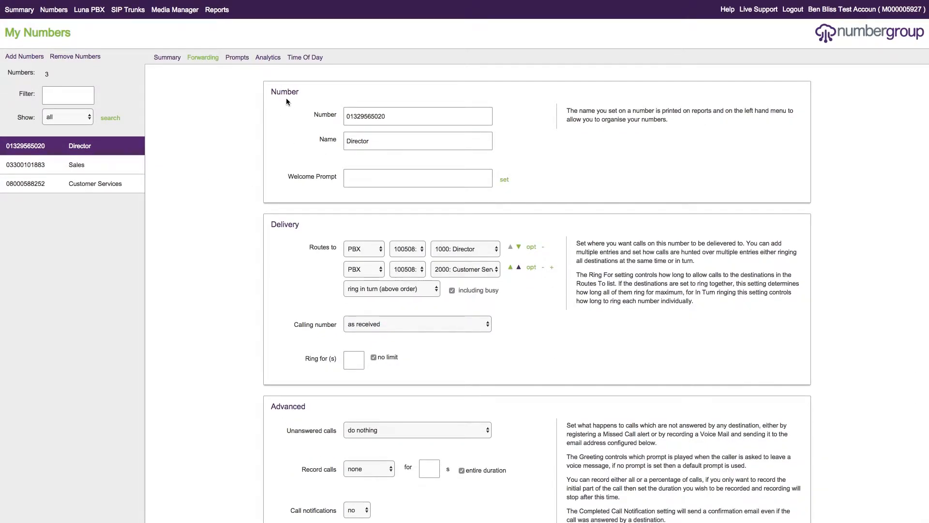
mouse_move(703, 124)
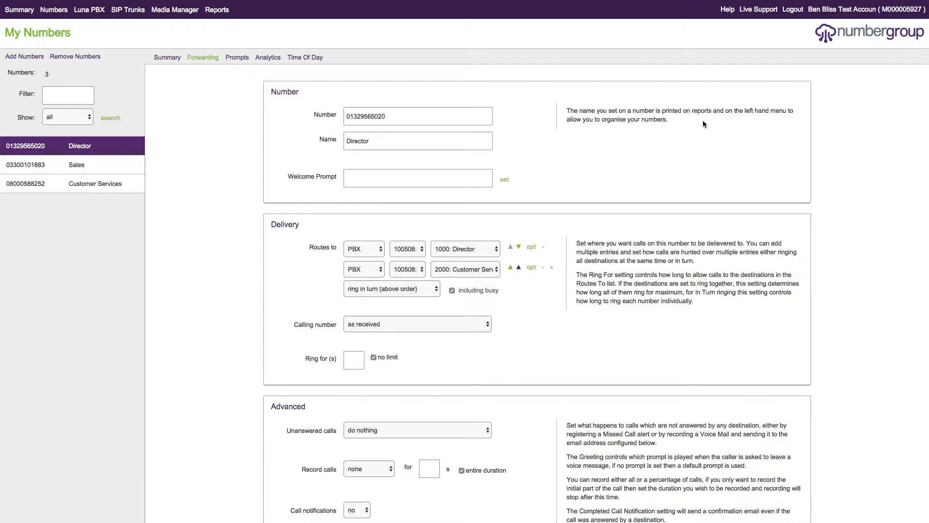
mouse_move(670, 124)
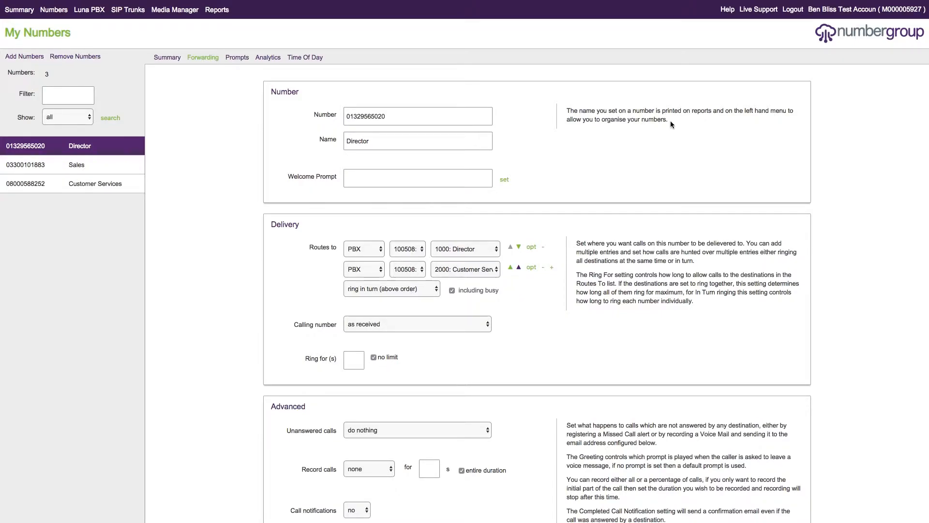